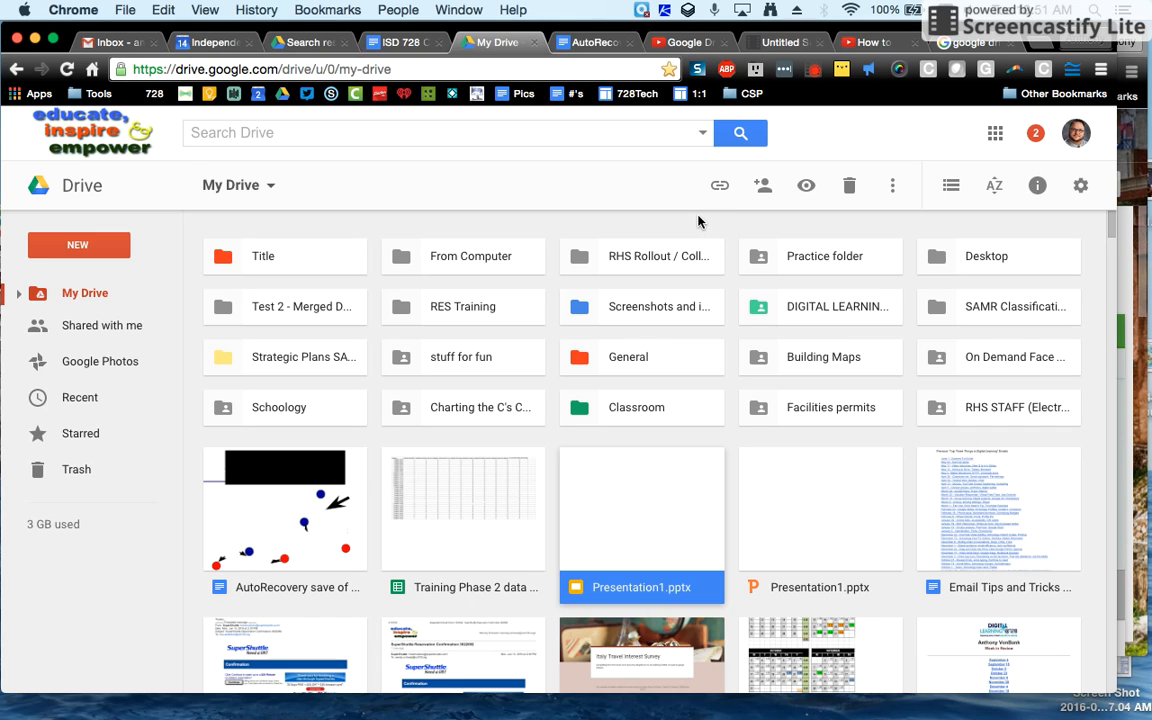
{"action": "mouse_move", "coordinate": [656, 188]}
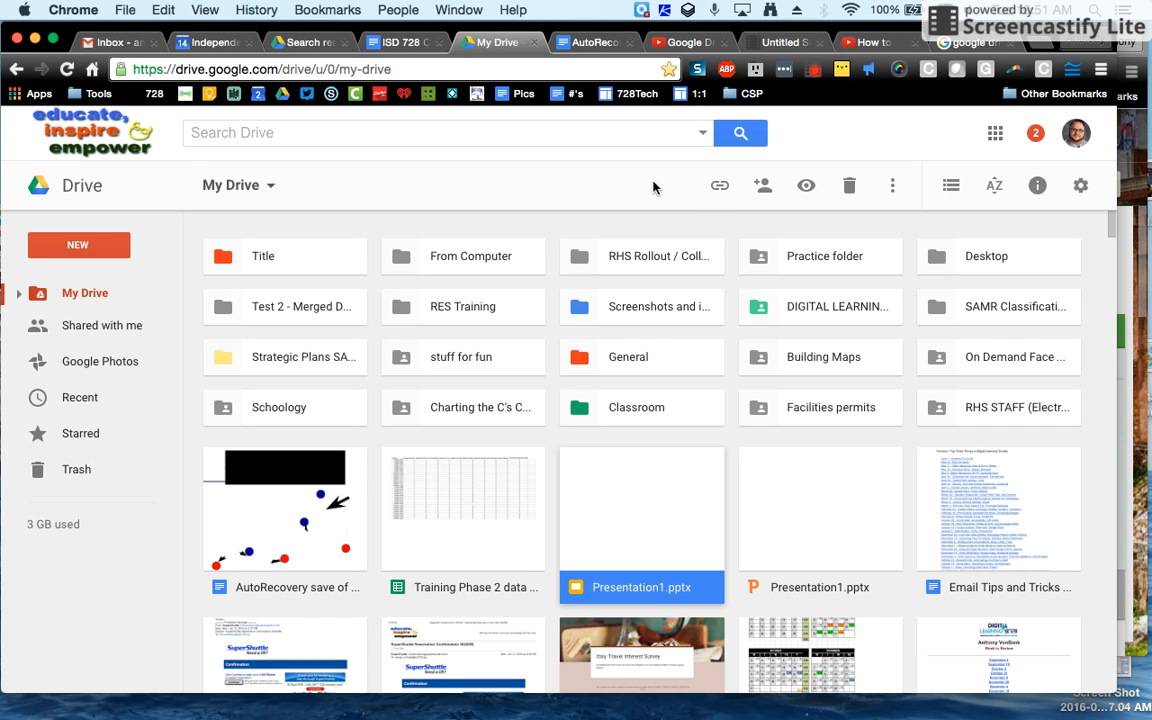
{"action": "mouse_move", "coordinate": [856, 138]}
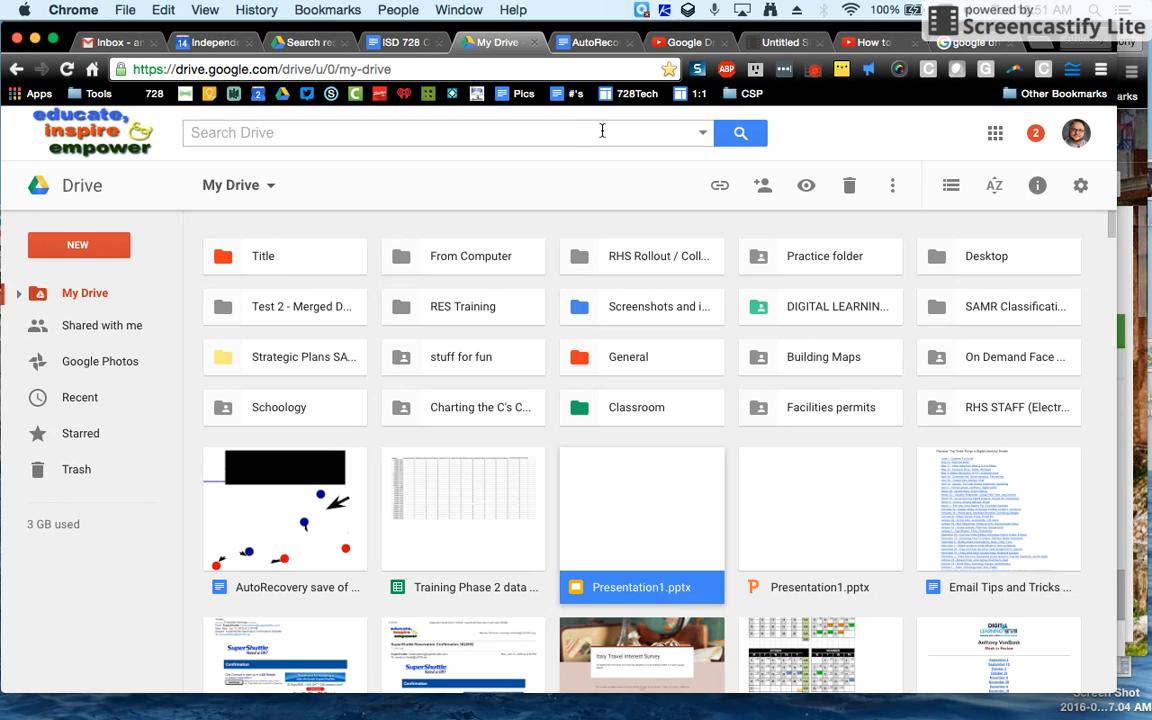
Step: Start a search in the Drive search box so file-type suggestions appear
{"action": "left_click", "coordinate": [444, 132]}
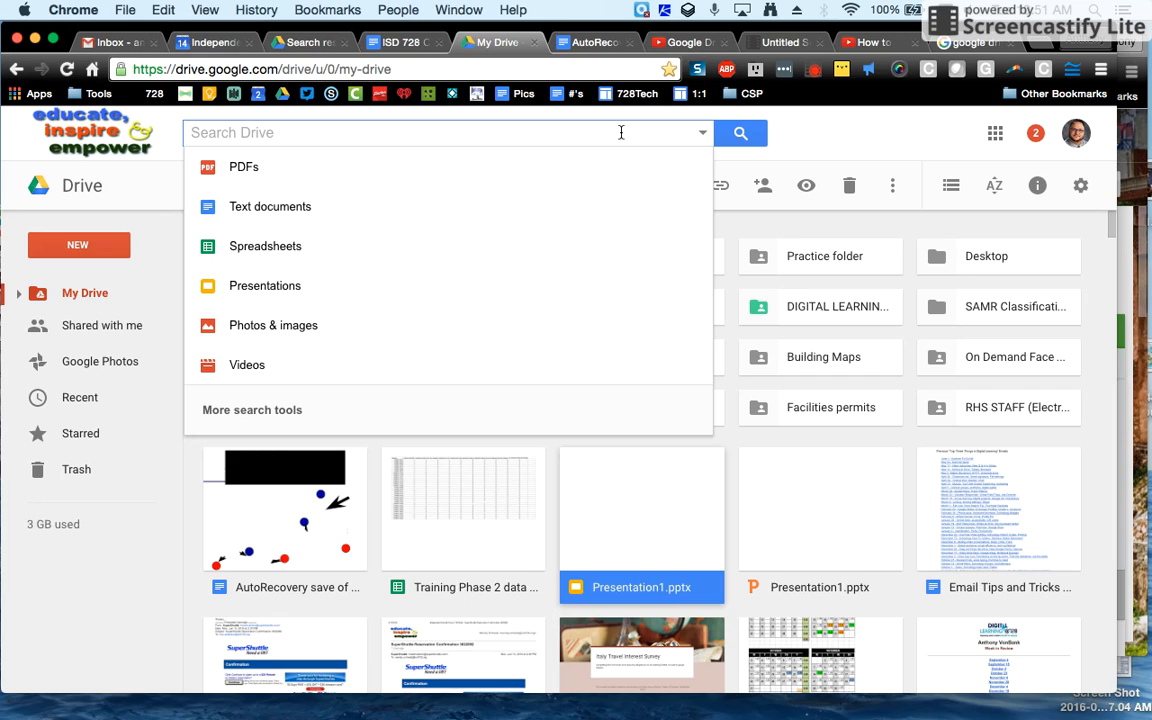
{"action": "mouse_move", "coordinate": [554, 128]}
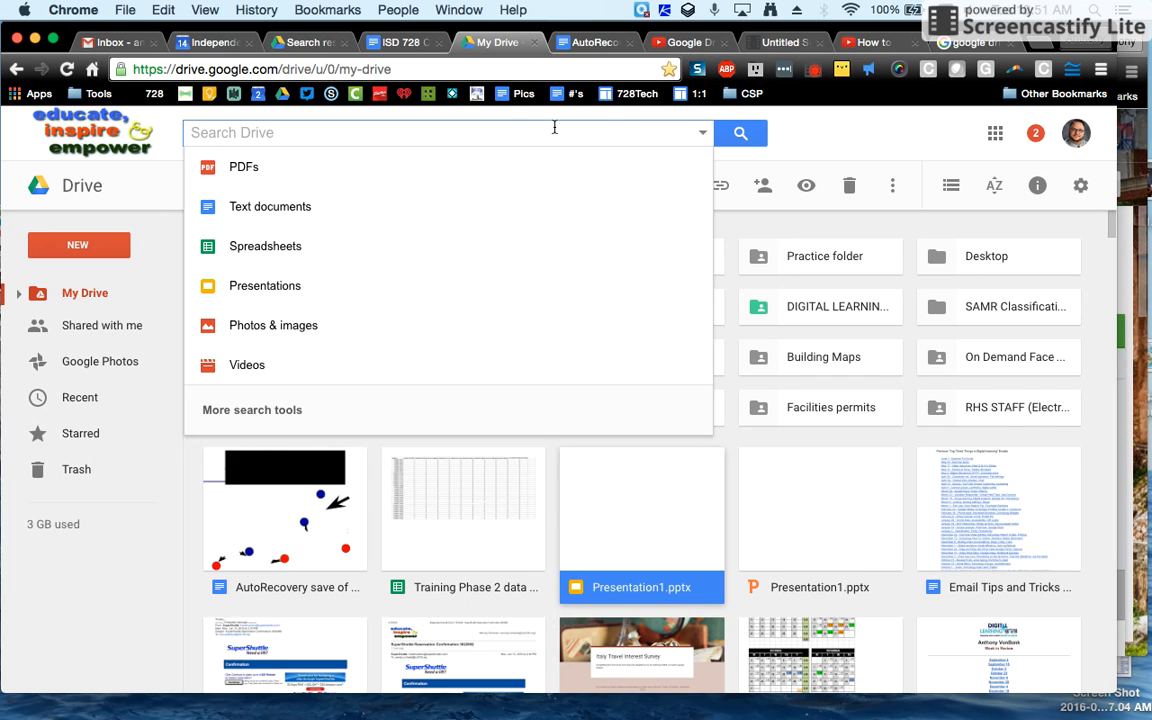
{"action": "mouse_move", "coordinate": [464, 132]}
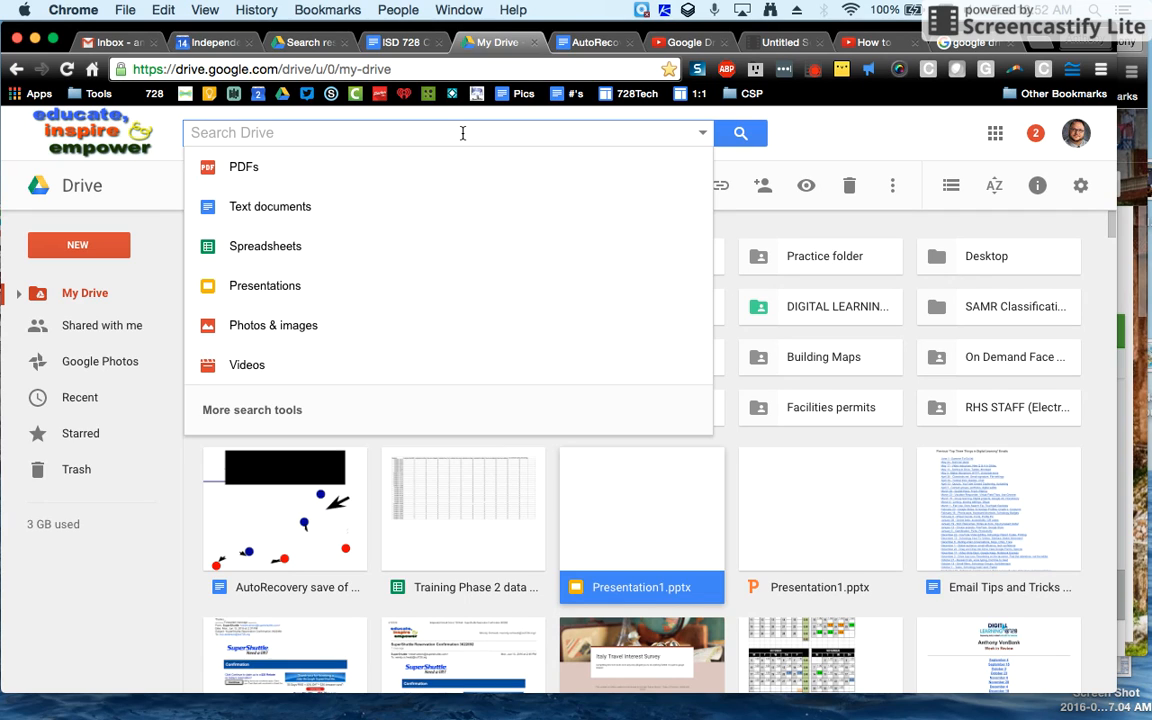
Step: Enter the query 'schoology august' and submit it
{"action": "type", "text": "schoo"}
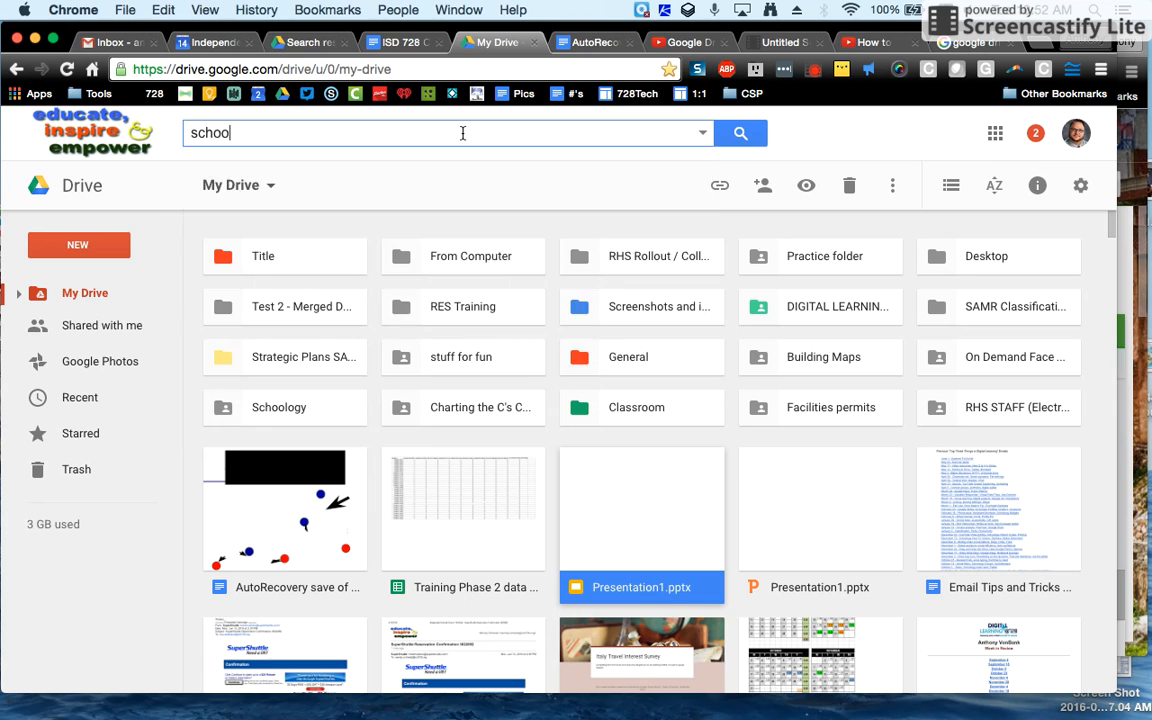
{"action": "type", "text": "logy a"}
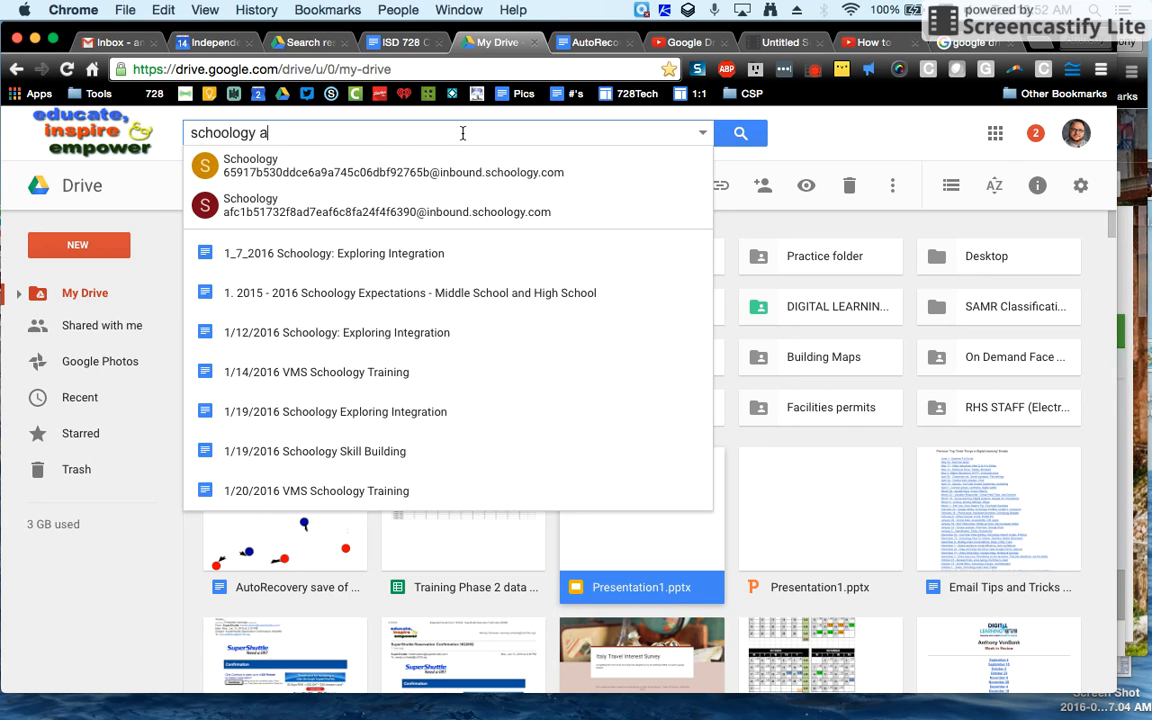
{"action": "type", "text": "ugust"}
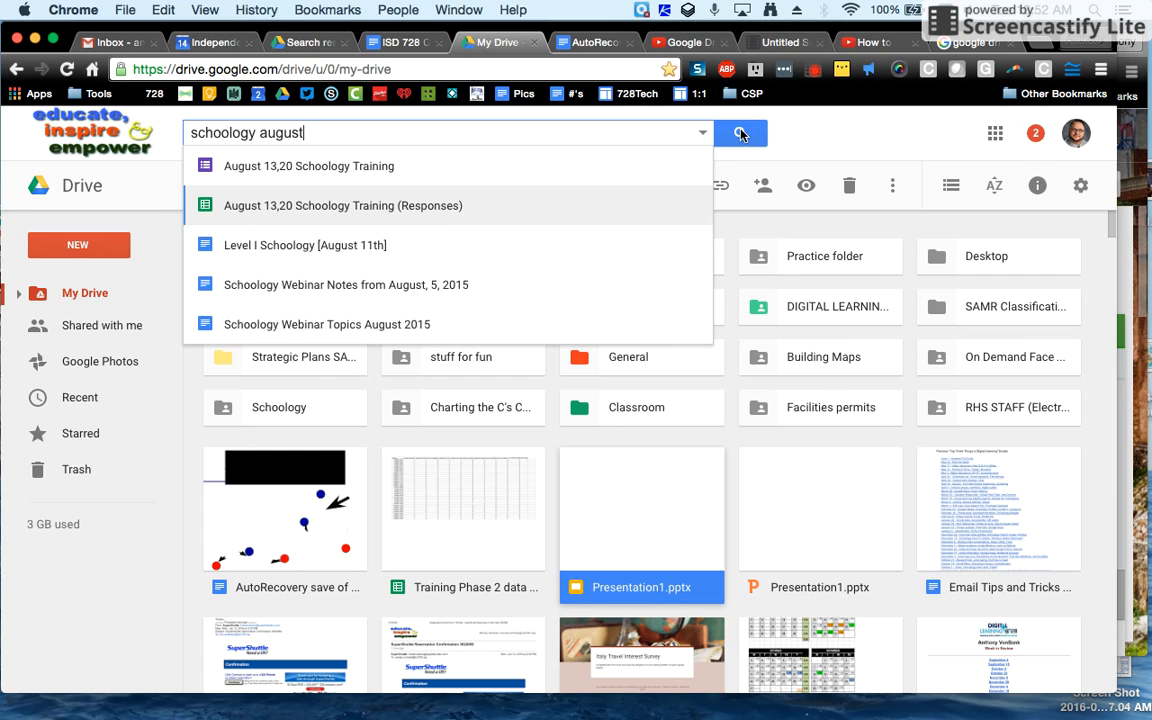
{"action": "left_click", "coordinate": [740, 132]}
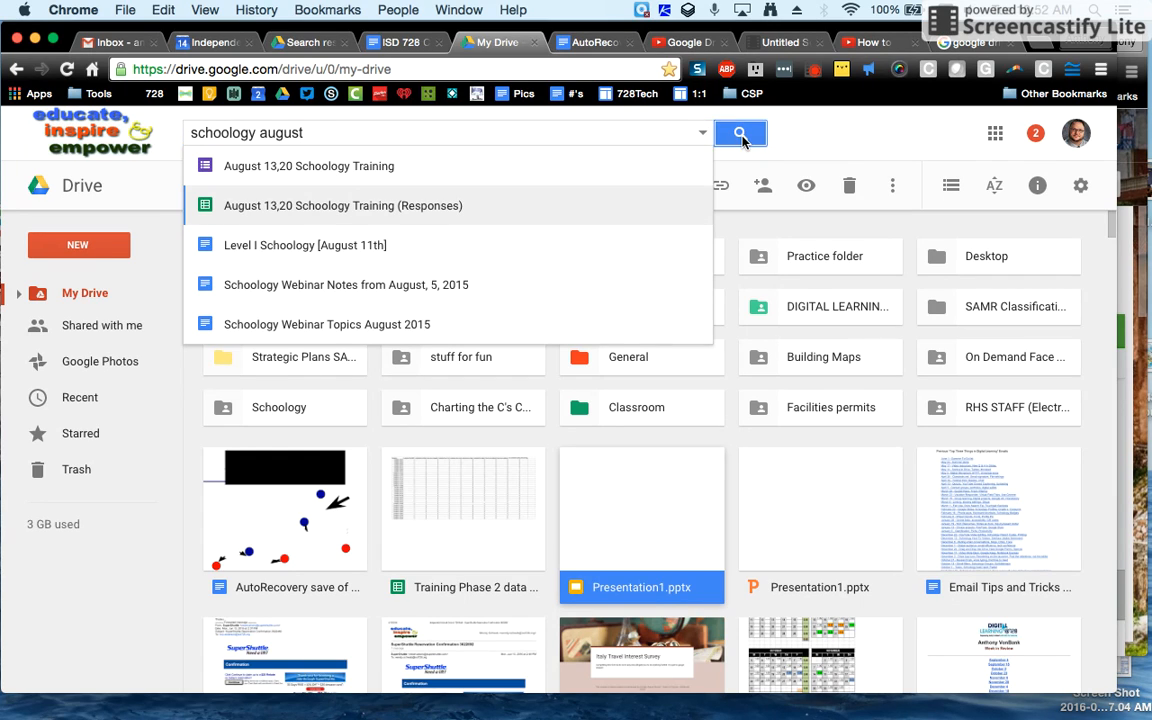
Step: Show the 'schoology august' results as a list with owners and modification dates
{"action": "left_click", "coordinate": [740, 132]}
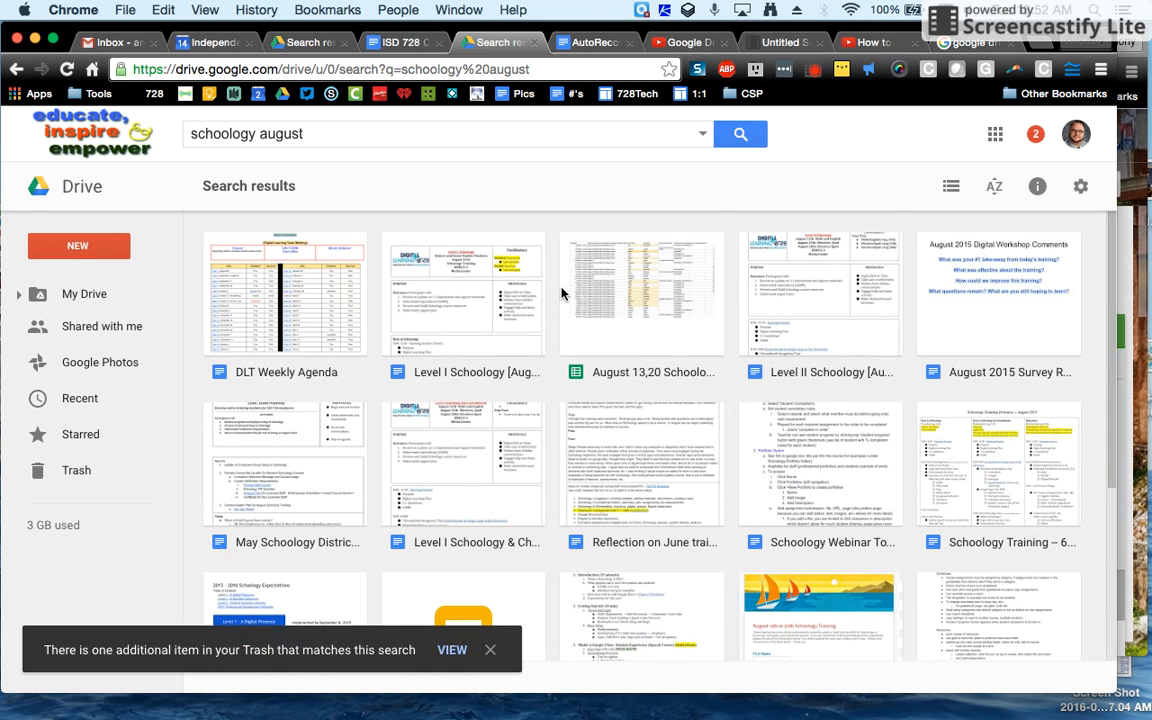
{"action": "scroll", "scroll_direction": "down", "scroll_amount": 3}
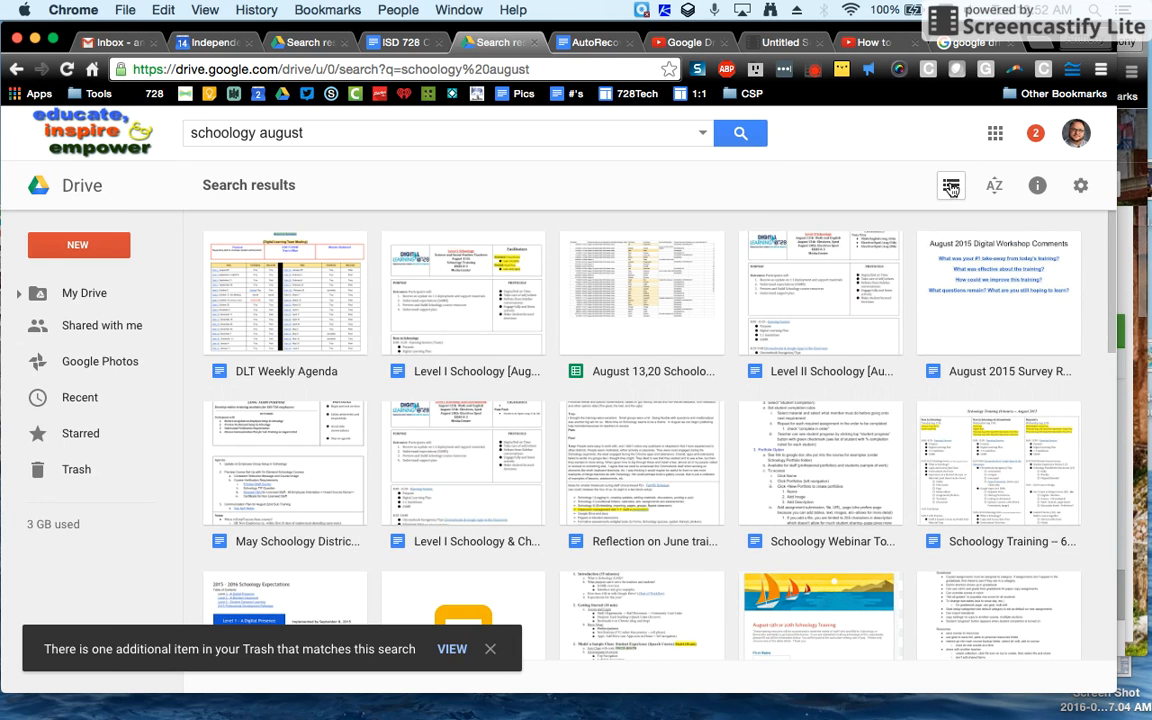
{"action": "left_click", "coordinate": [952, 184]}
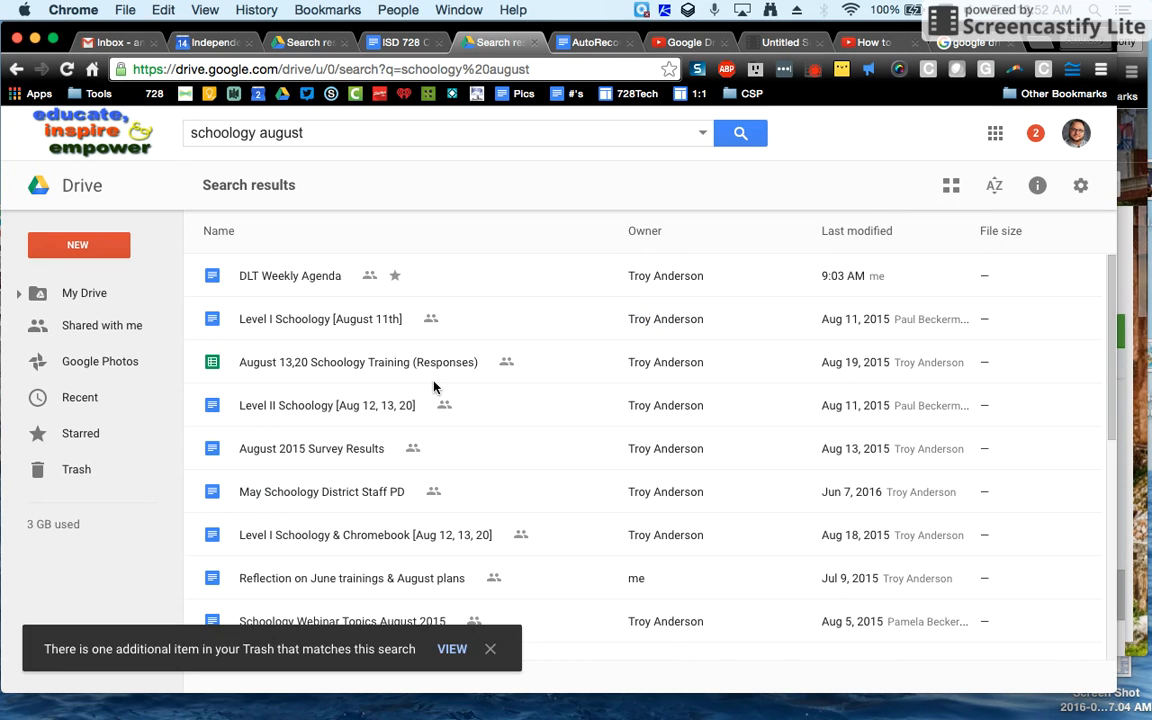
{"action": "left_click", "coordinate": [384, 132]}
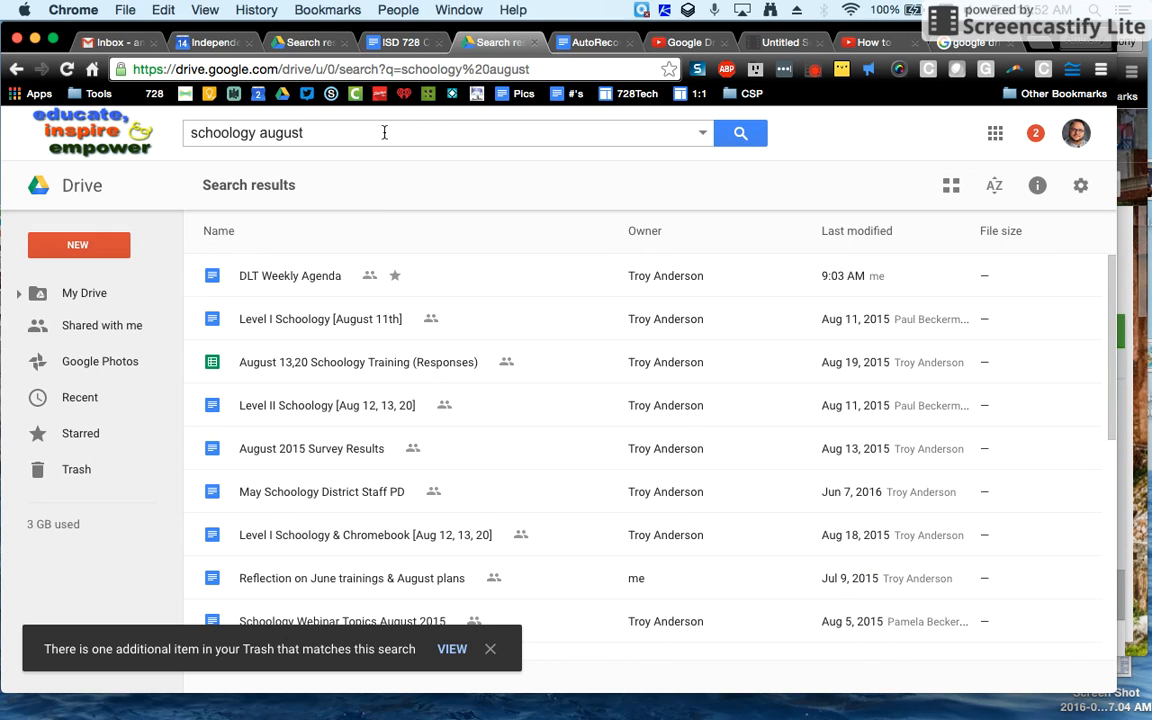
{"action": "mouse_move", "coordinate": [706, 138]}
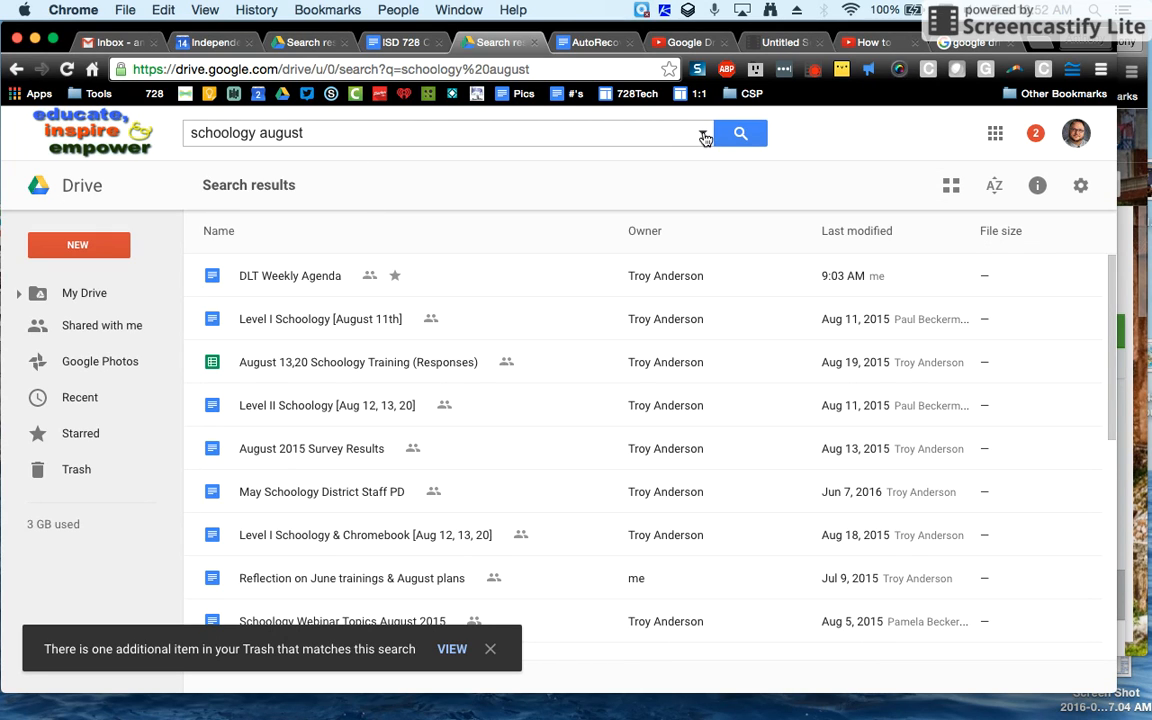
Step: In advanced search, limit Type to Spreadsheets and set Date modified to Custom
{"action": "left_click", "coordinate": [700, 132]}
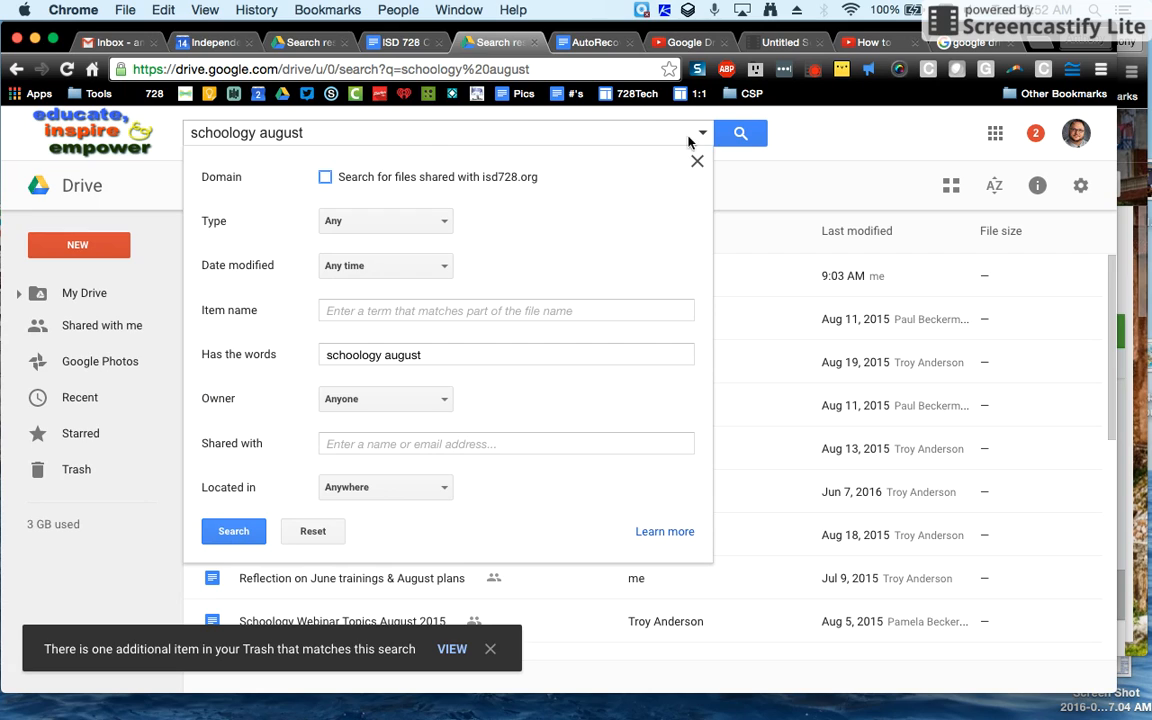
{"action": "mouse_move", "coordinate": [702, 132]}
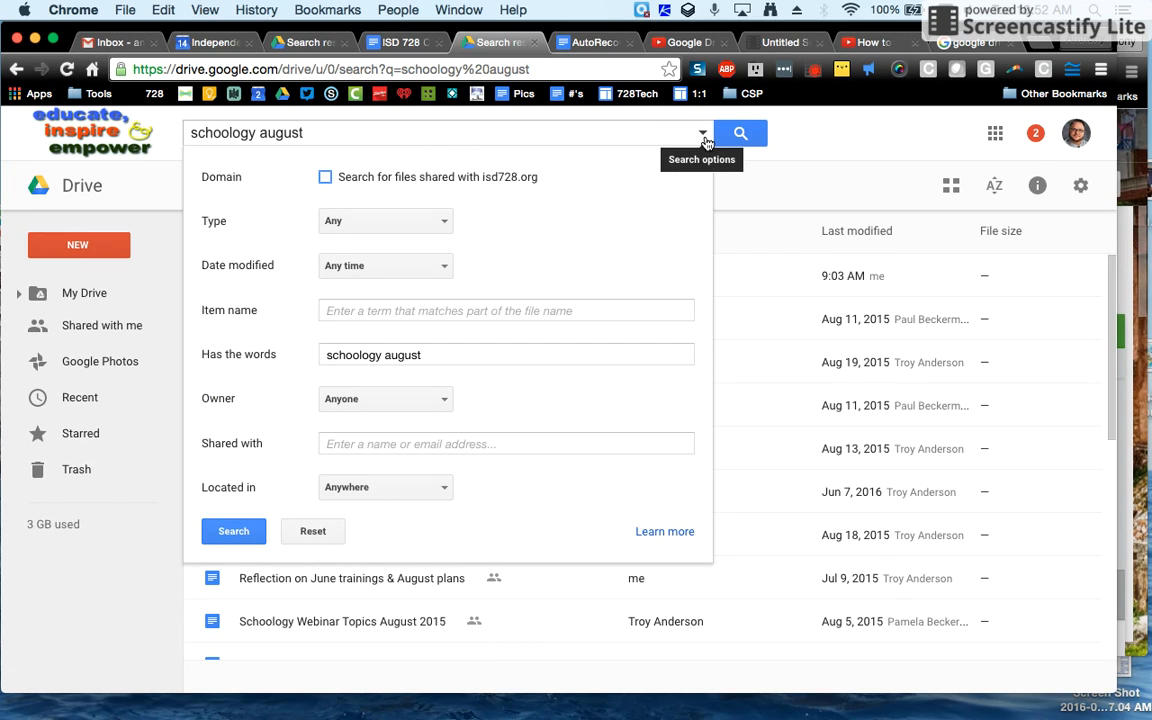
{"action": "mouse_move", "coordinate": [578, 280]}
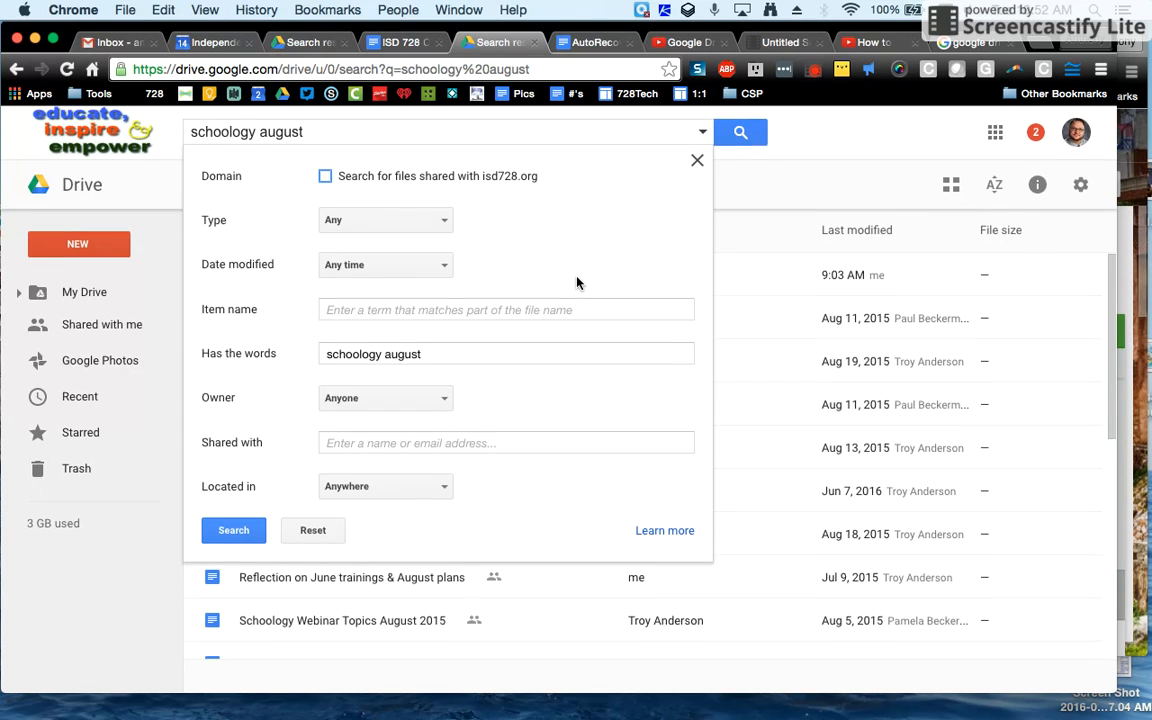
{"action": "left_click", "coordinate": [384, 220]}
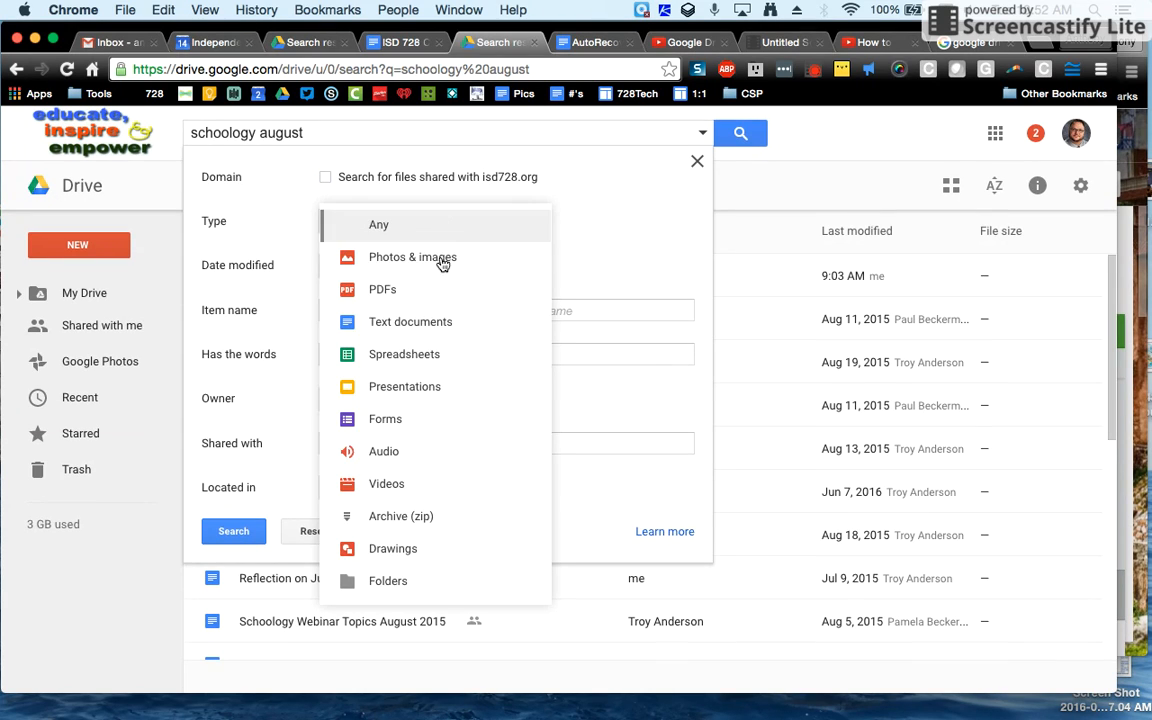
{"action": "left_click", "coordinate": [404, 354]}
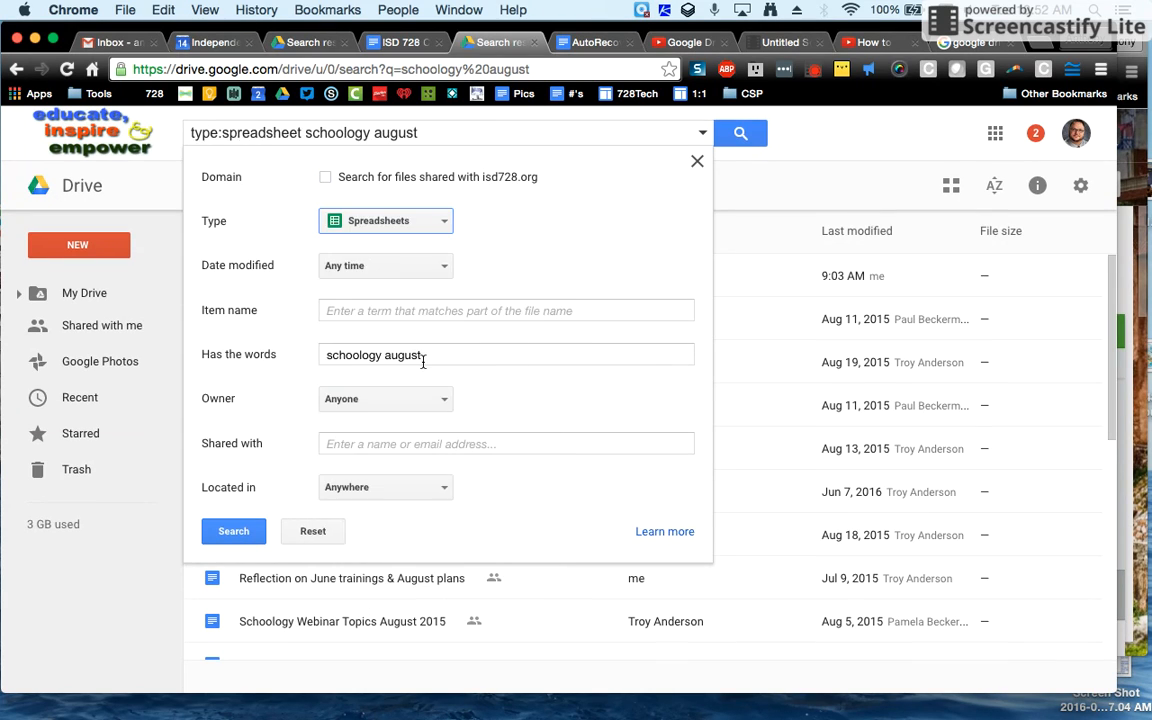
{"action": "left_click", "coordinate": [384, 264]}
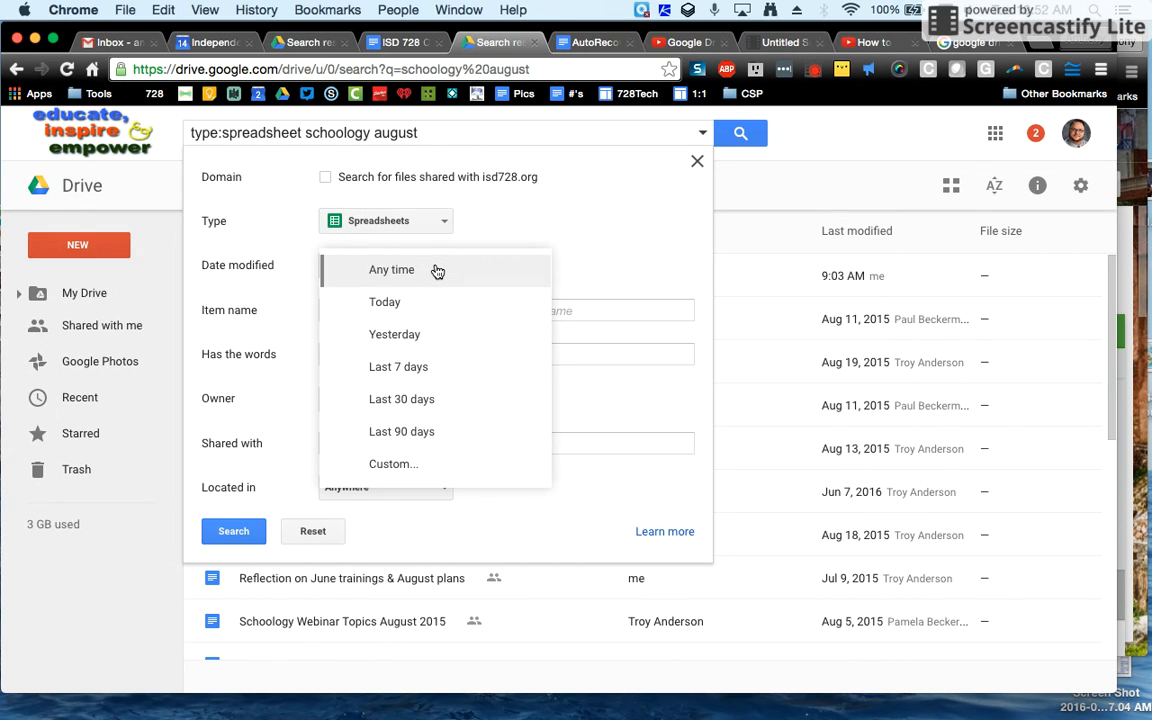
{"action": "mouse_move", "coordinate": [410, 470]}
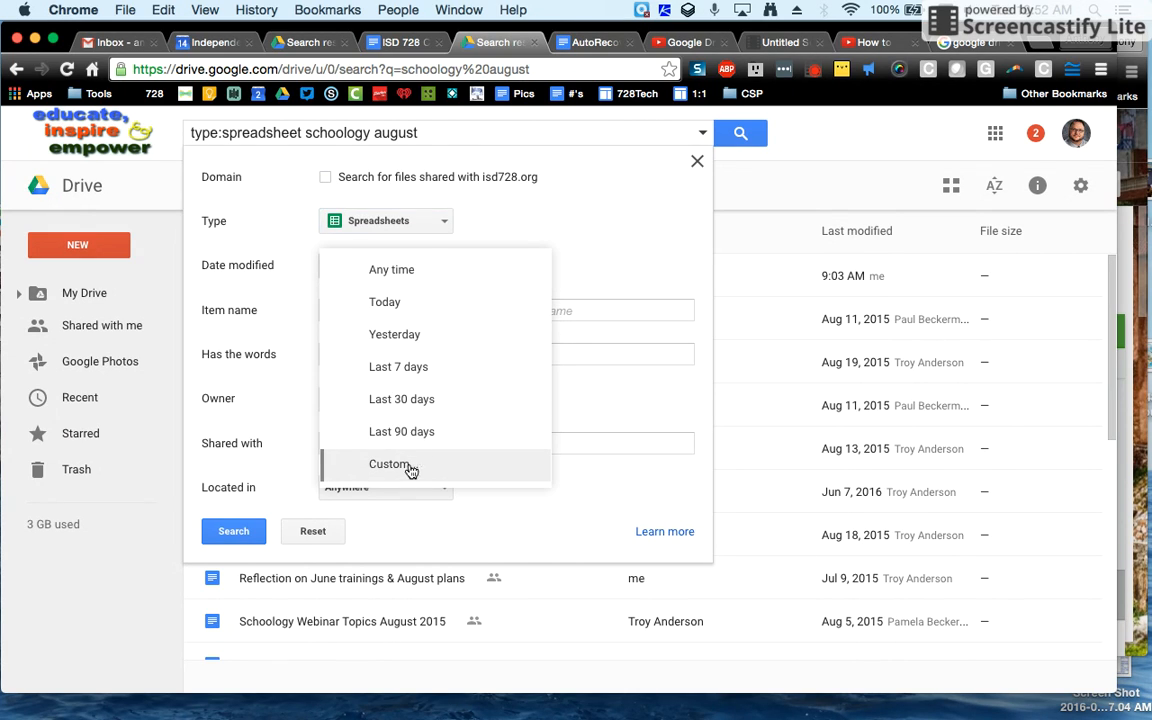
{"action": "left_click", "coordinate": [388, 464]}
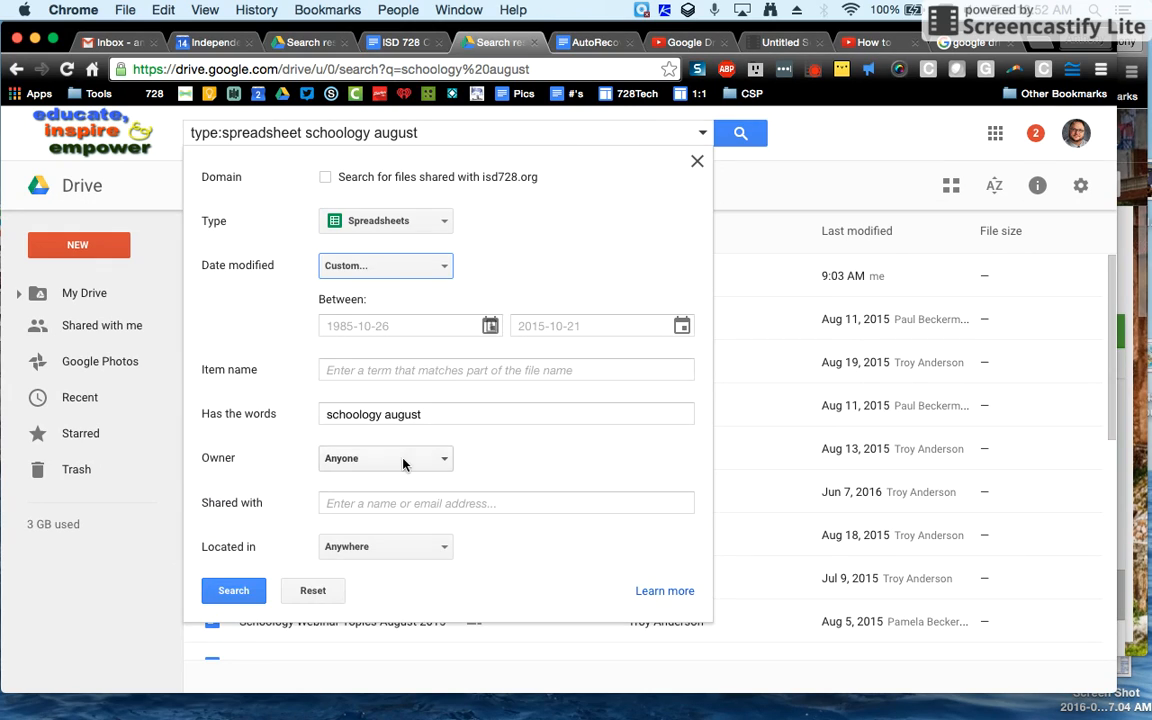
{"action": "mouse_move", "coordinate": [490, 330]}
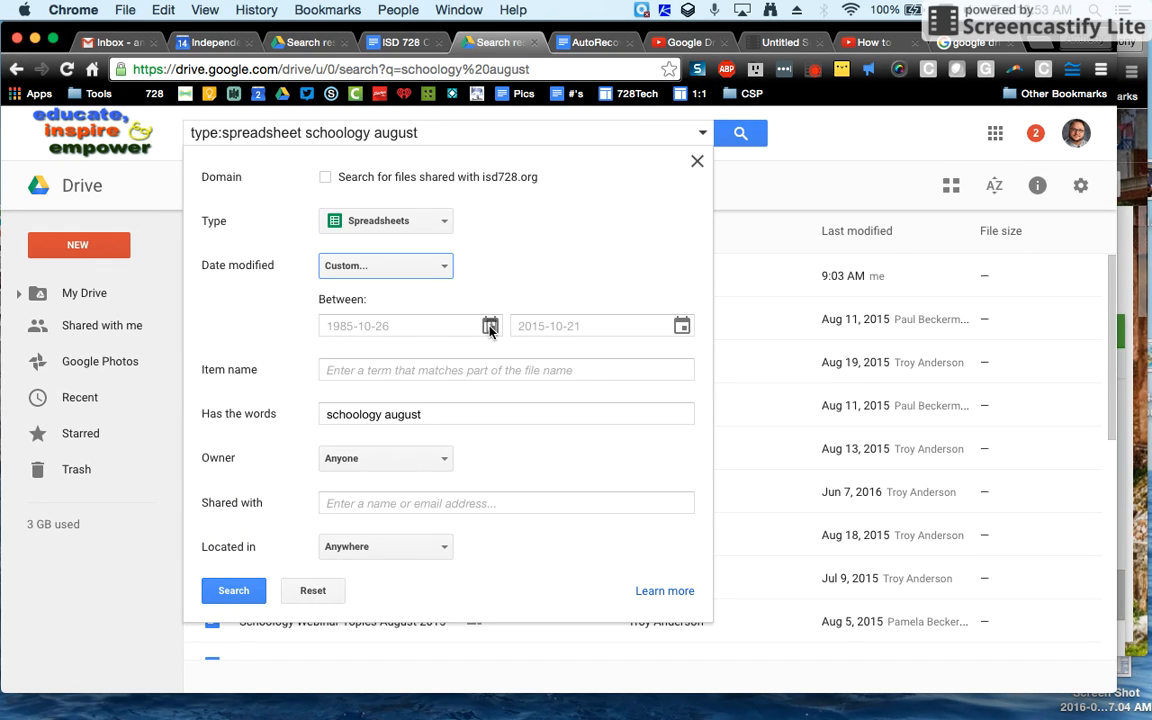
Step: Search spreadsheets modified between 2016-04-20 and 2016-05-05, keeping Owner as Anyone
{"action": "left_click", "coordinate": [490, 324]}
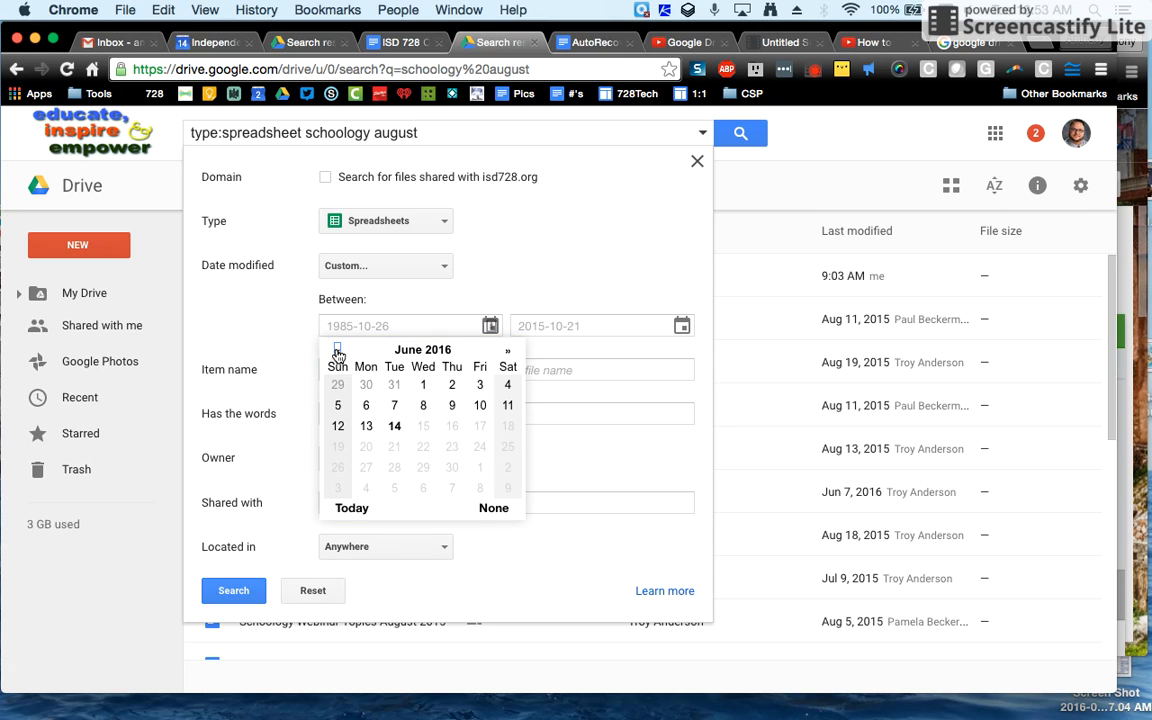
{"action": "left_click", "coordinate": [336, 348]}
{"action": "type", "text": "2016-04-20"}
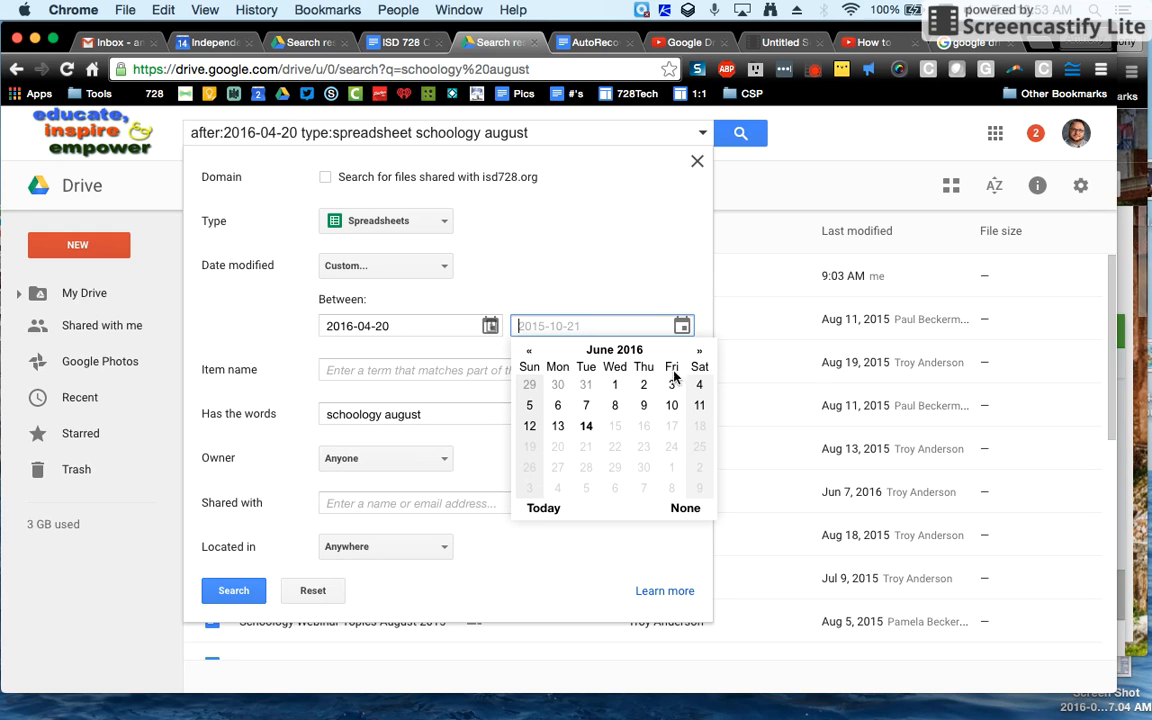
{"action": "left_click", "coordinate": [528, 350]}
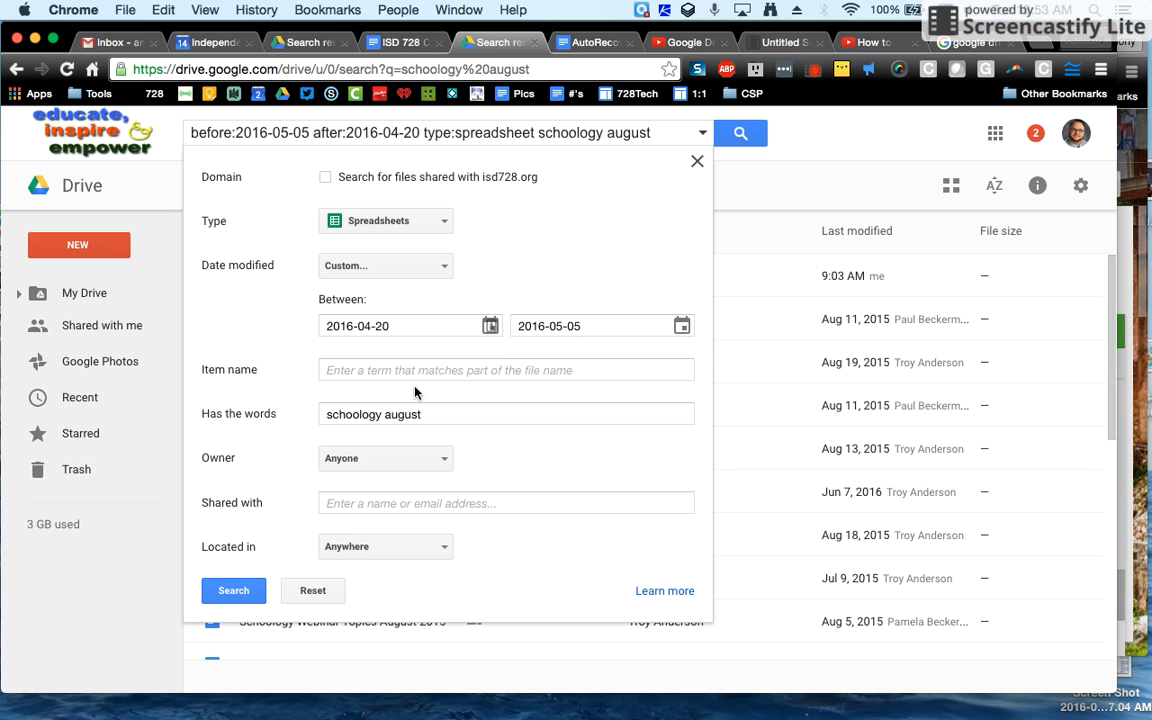
{"action": "left_click", "coordinate": [384, 458]}
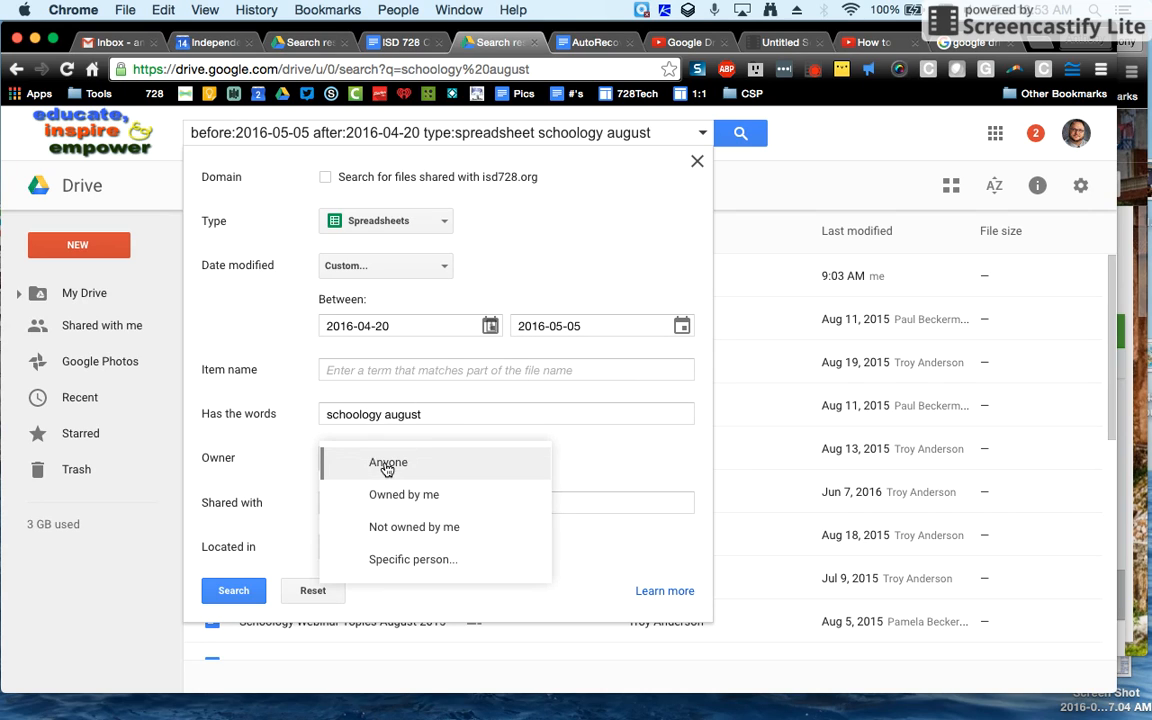
{"action": "mouse_move", "coordinate": [616, 468]}
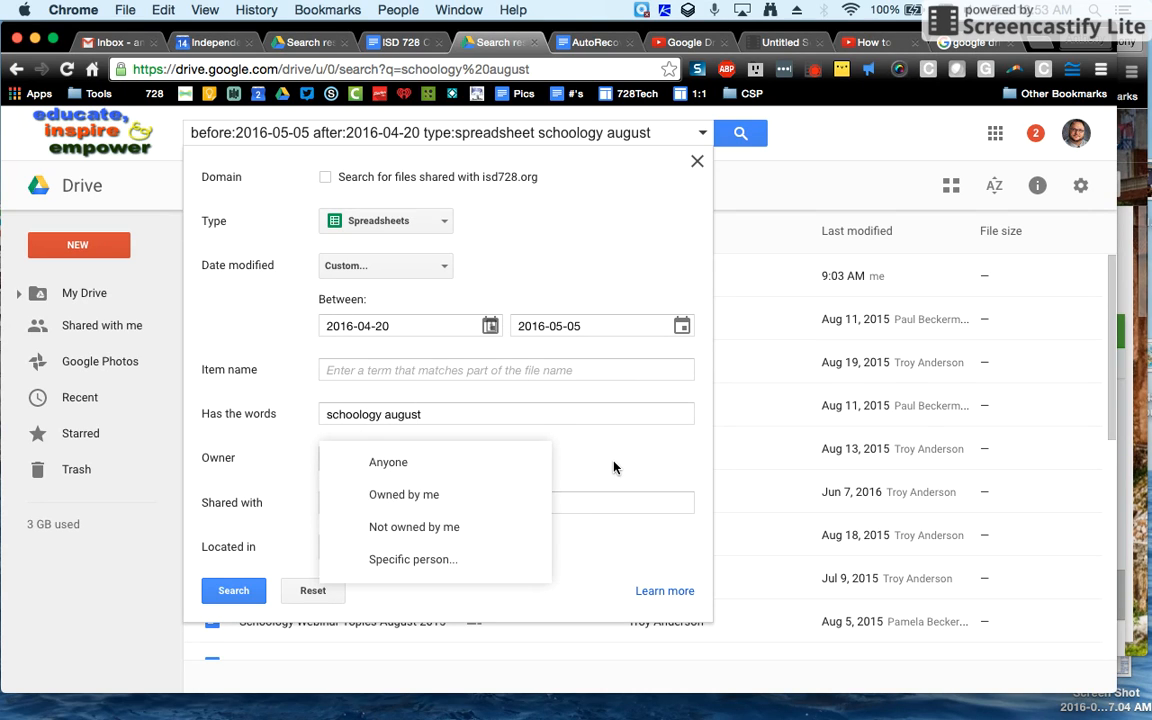
{"action": "left_click", "coordinate": [388, 460]}
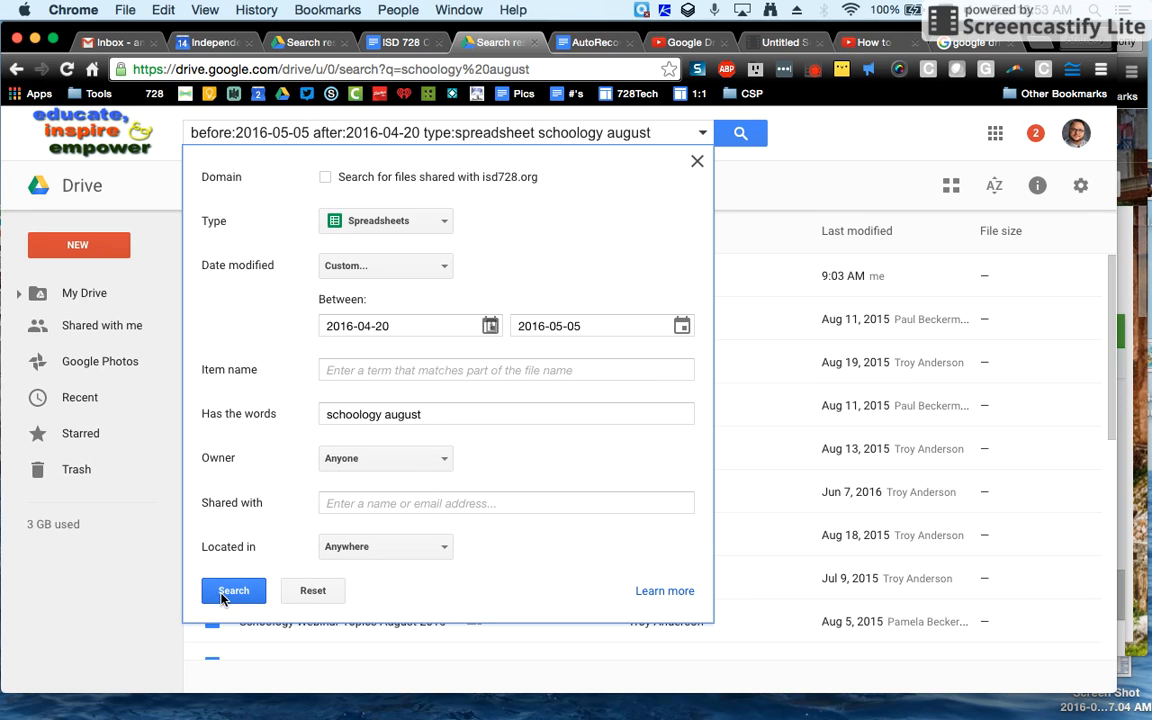
{"action": "left_click", "coordinate": [232, 590]}
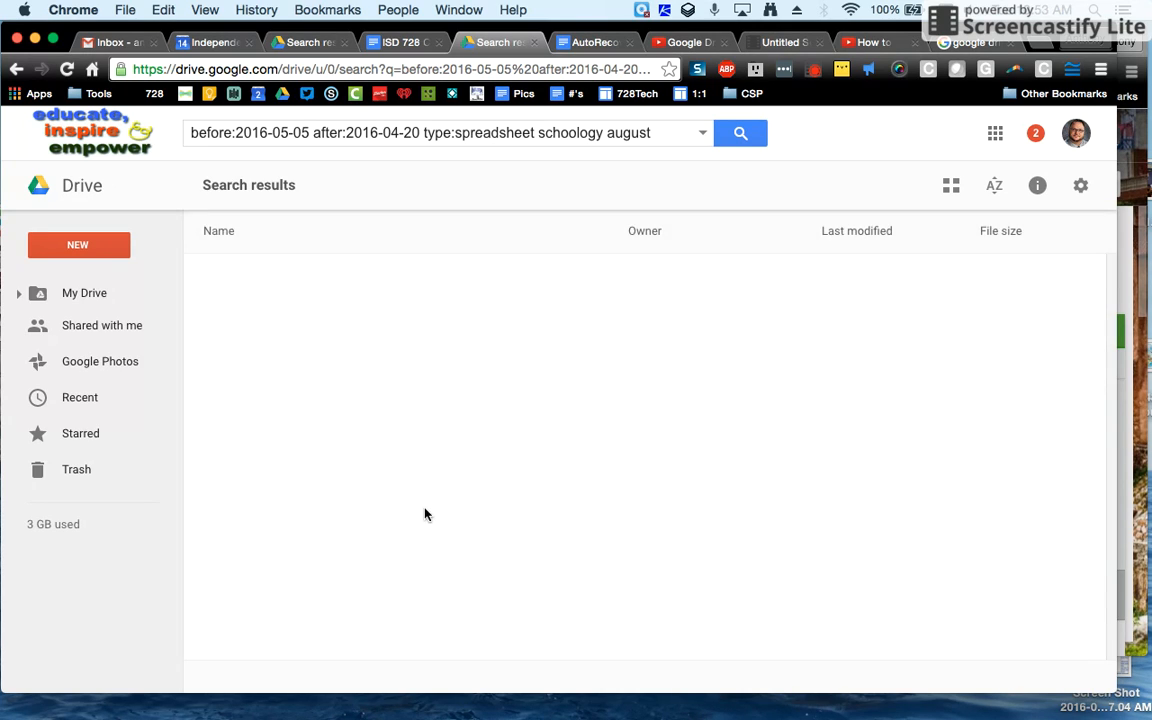
Step: Reopen advanced search after the empty result, with Date modified back to Any time
{"action": "left_click", "coordinate": [740, 132]}
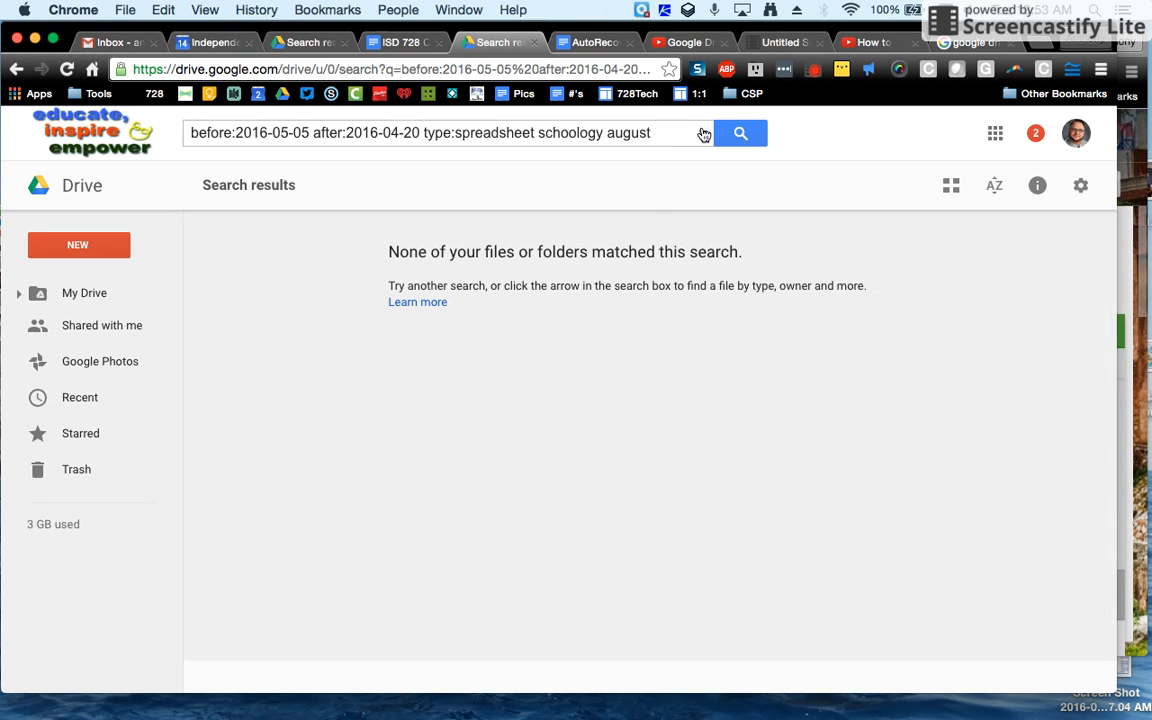
{"action": "left_click", "coordinate": [702, 132]}
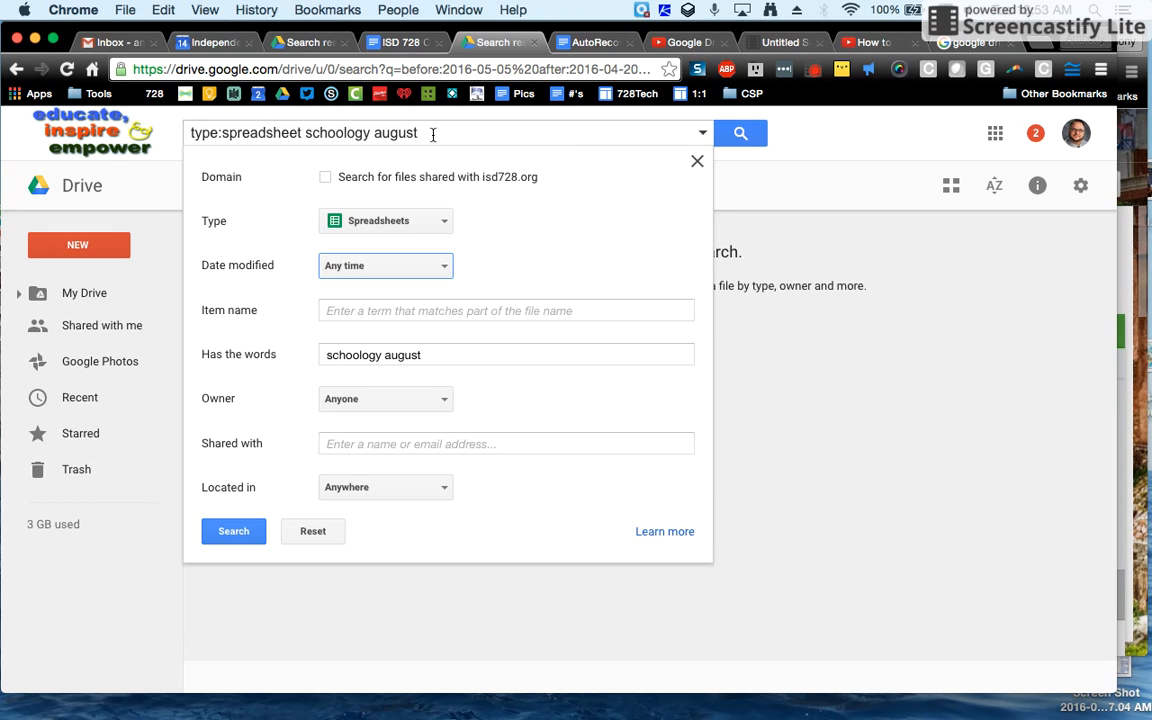
Step: Rerun the spreadsheet search without a date limit and review results like Math Registration (Responses)
{"action": "left_click", "coordinate": [232, 532]}
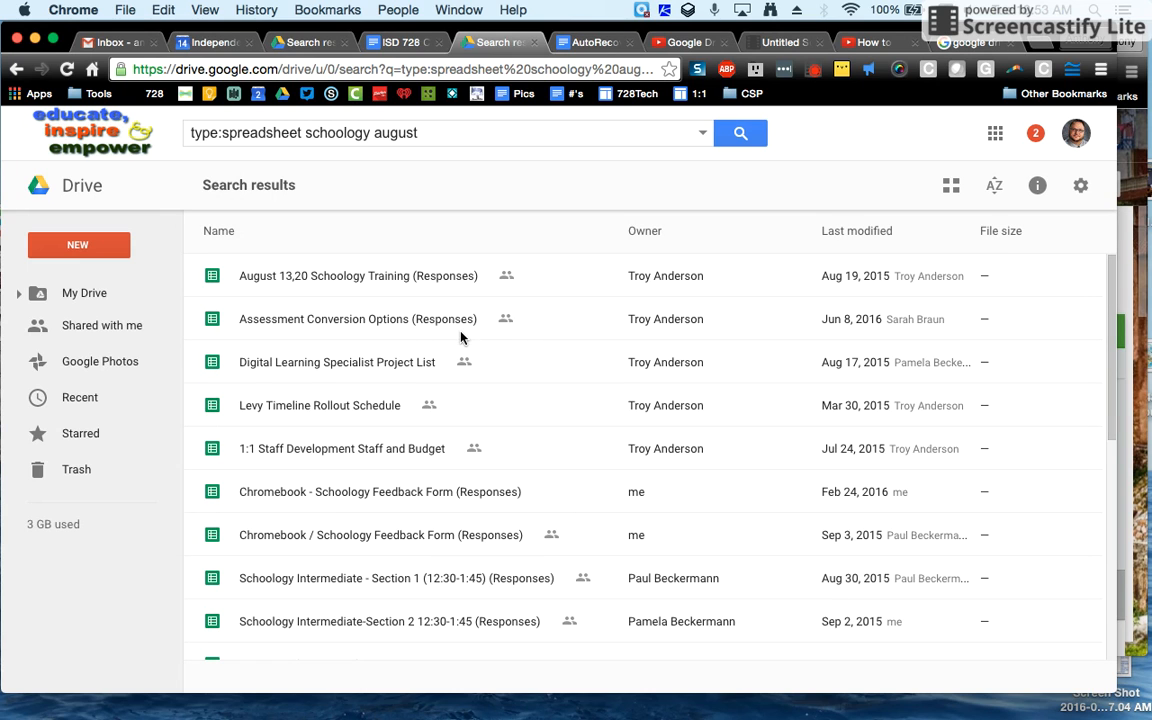
{"action": "scroll", "scroll_direction": "down", "scroll_amount": 3}
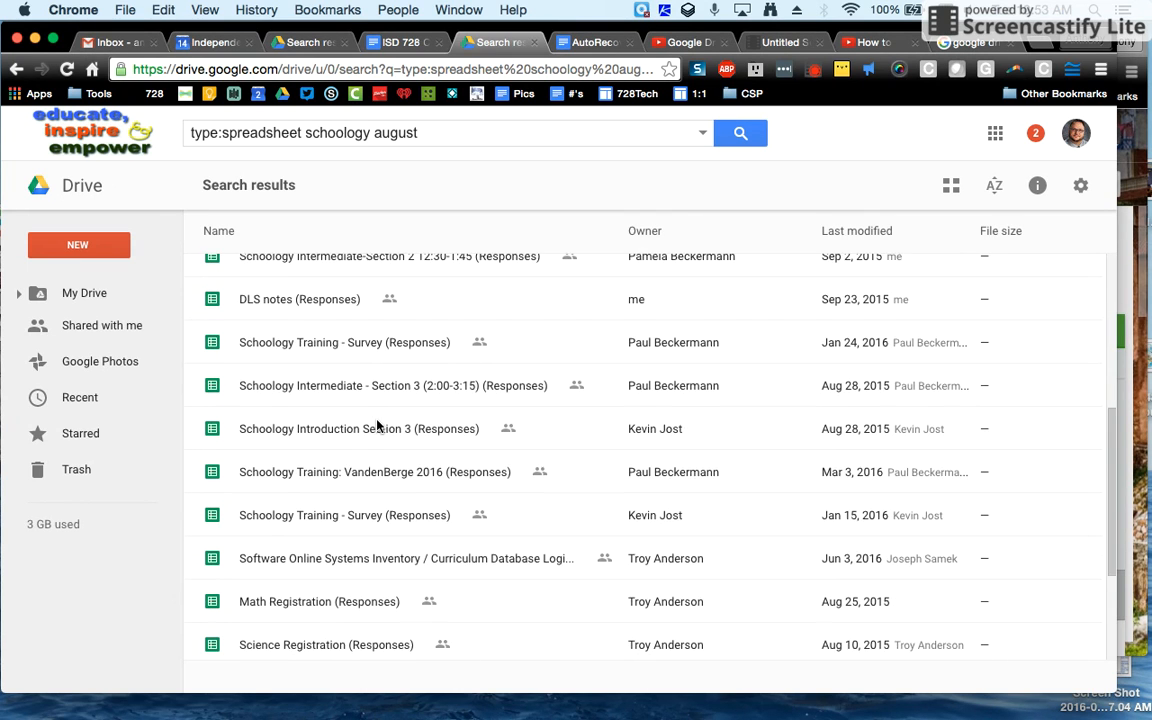
{"action": "scroll", "scroll_direction": "up", "scroll_amount": 3}
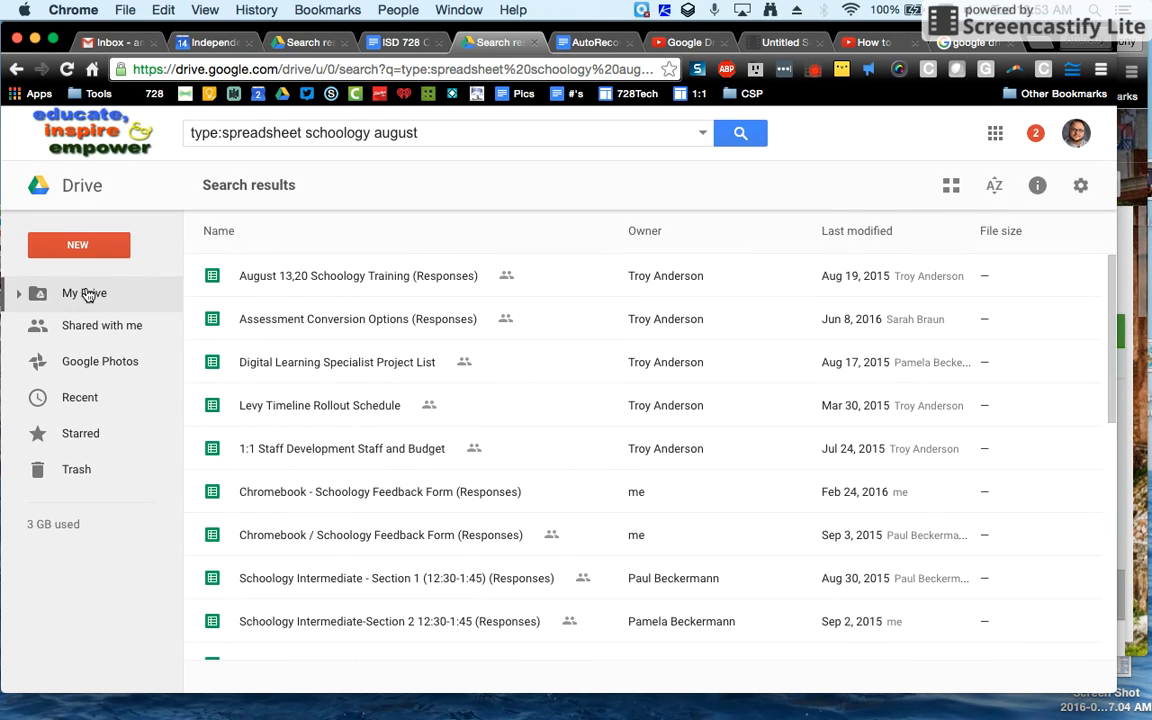